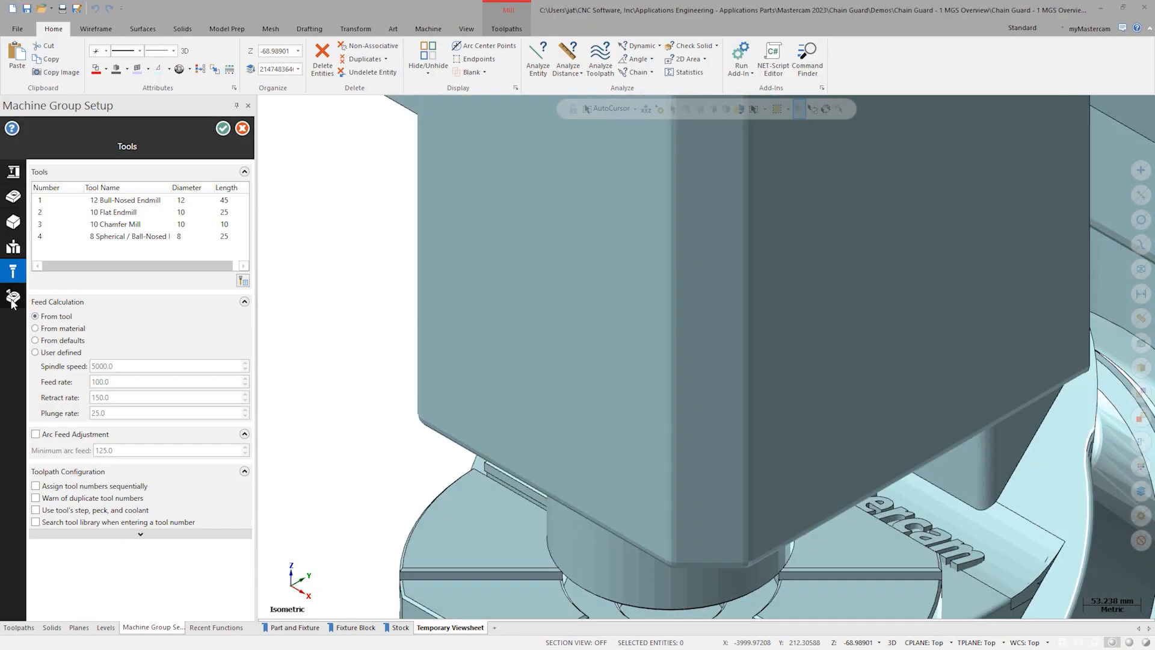
Show the Simulation page for the 8_5XDMU_VMCTT8C machine group with its machine preview.
click(13, 298)
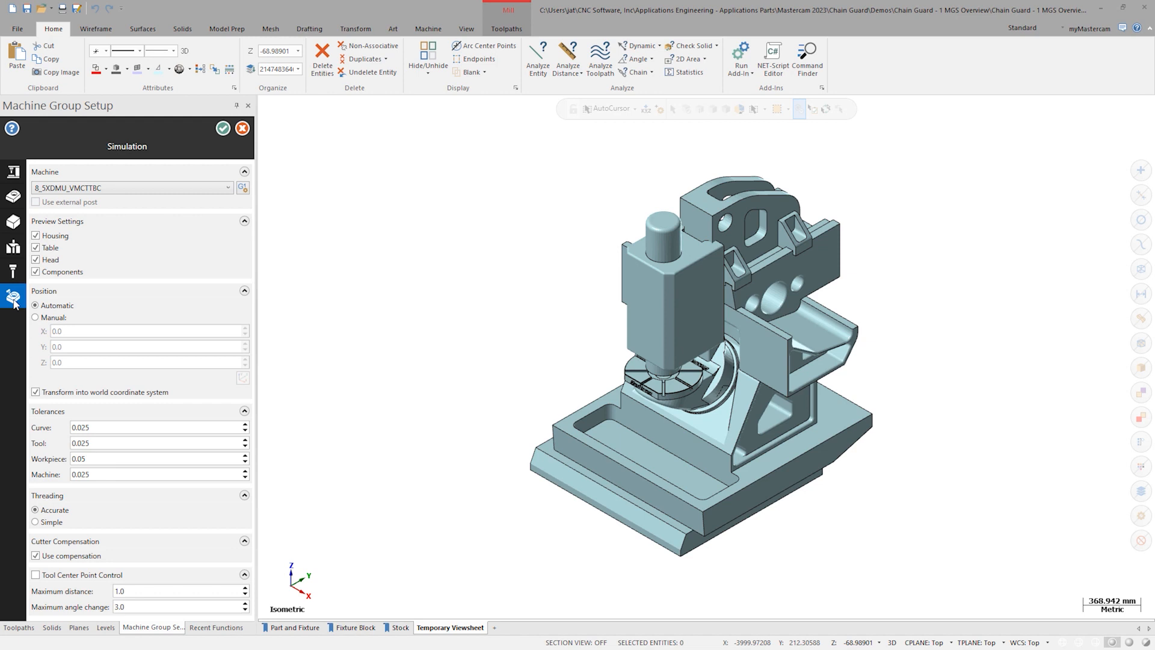
mouse_move(133, 188)
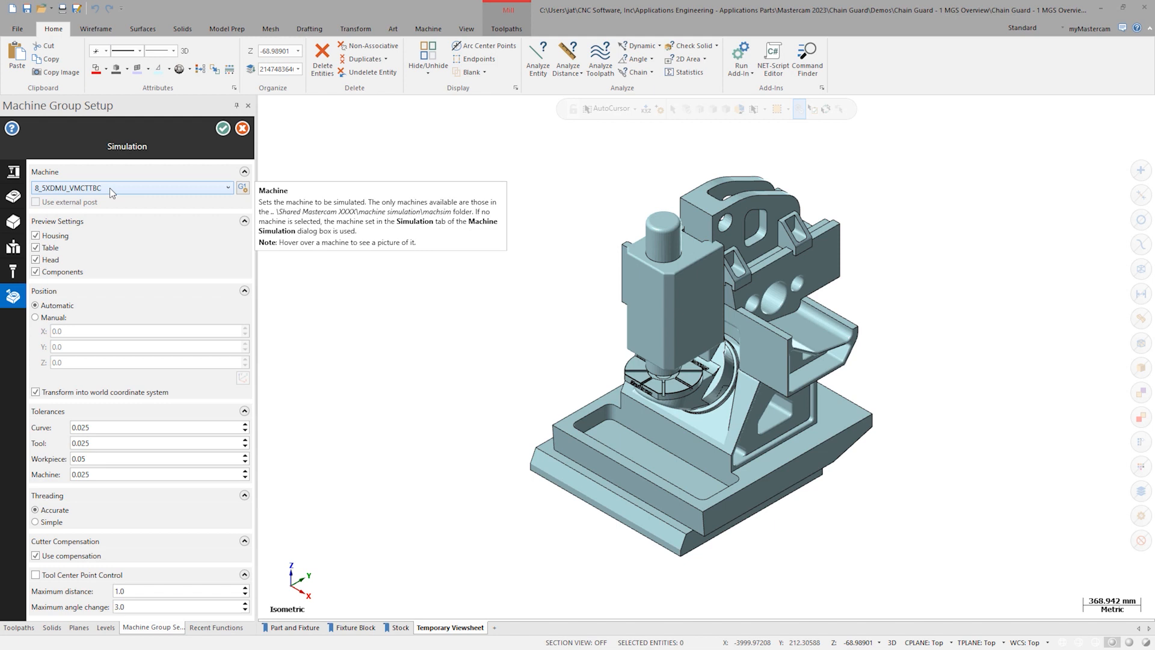
mouse_move(76, 203)
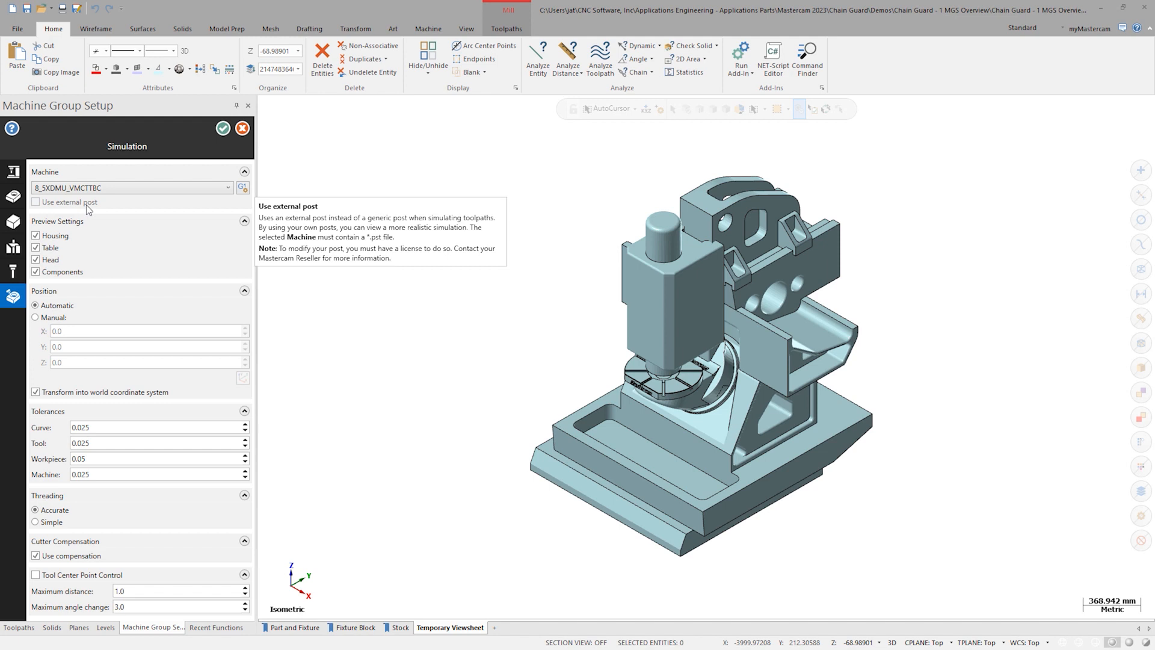
mouse_move(68, 224)
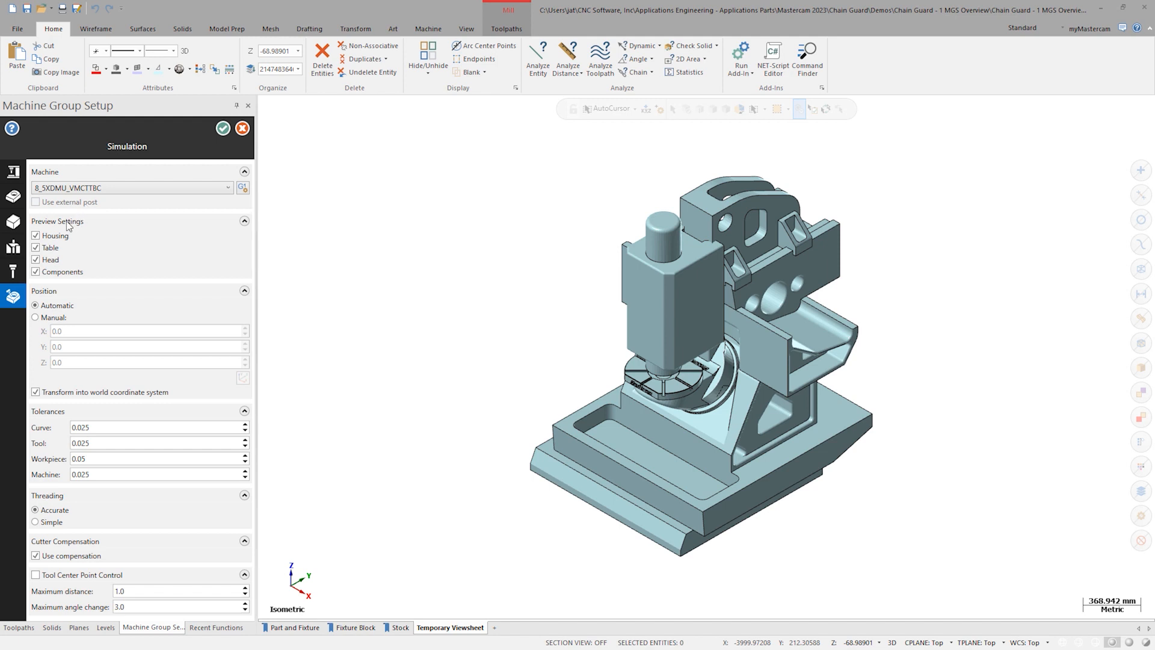
mouse_move(36, 236)
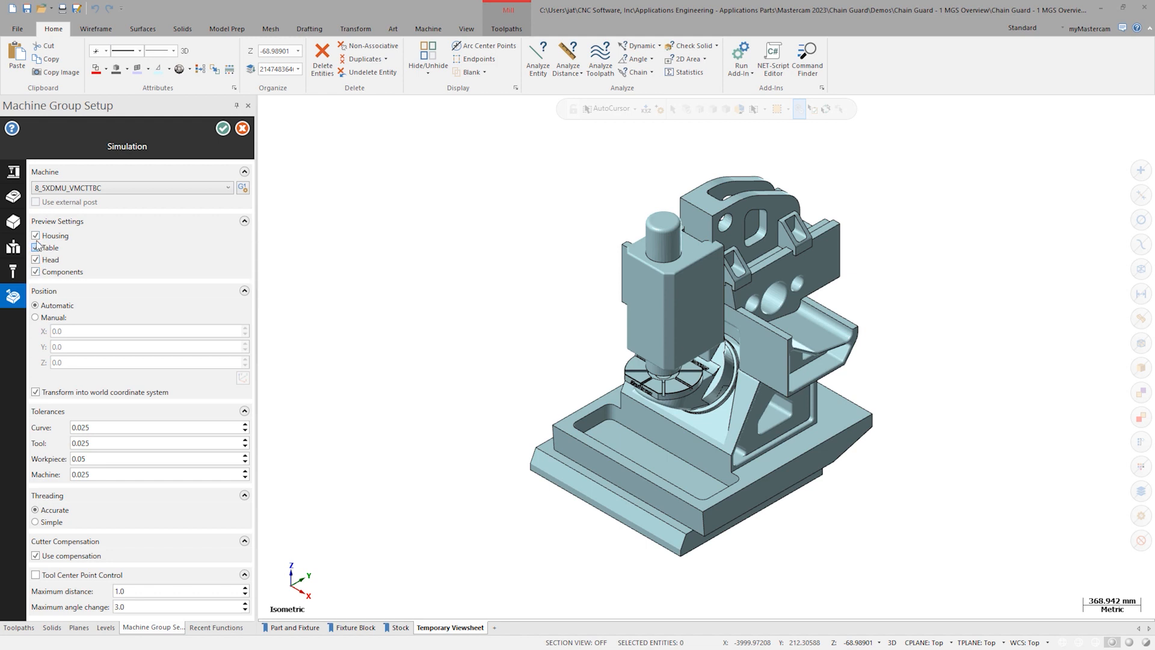
click(37, 235)
text(50)
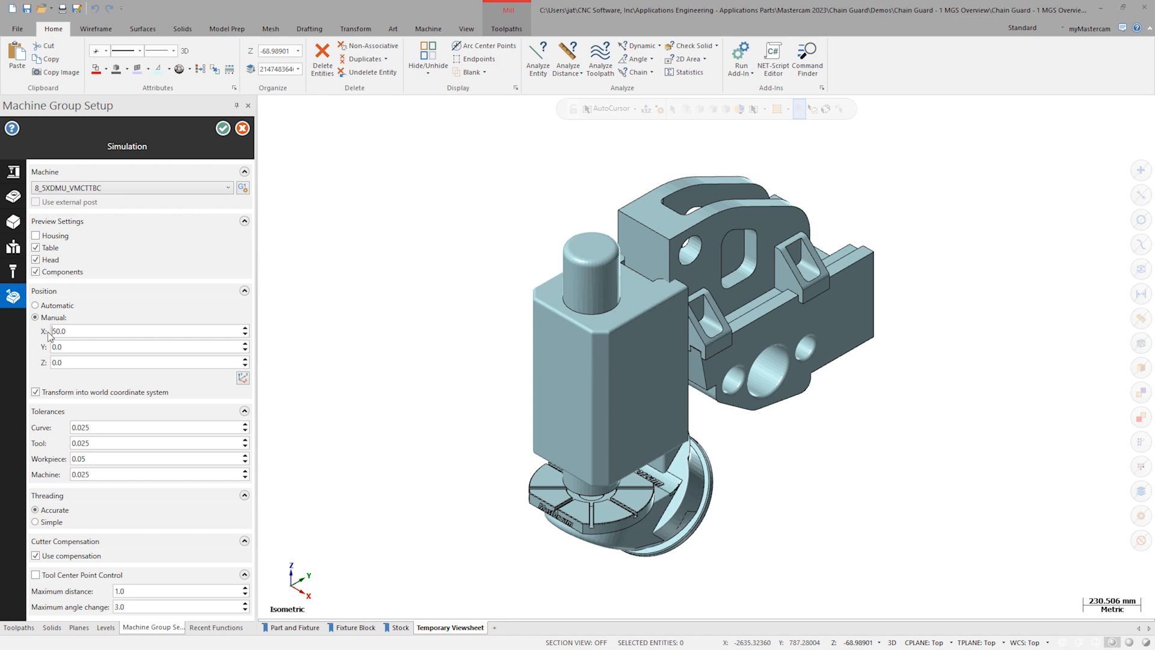
mouse_move(60, 431)
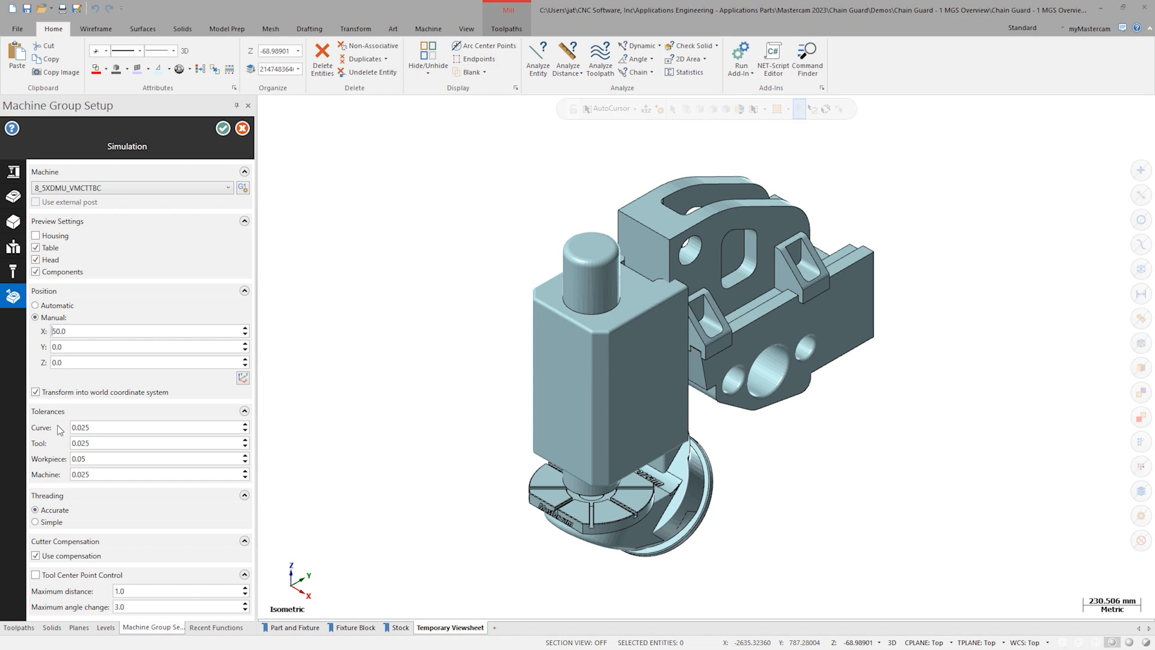
mouse_move(49, 556)
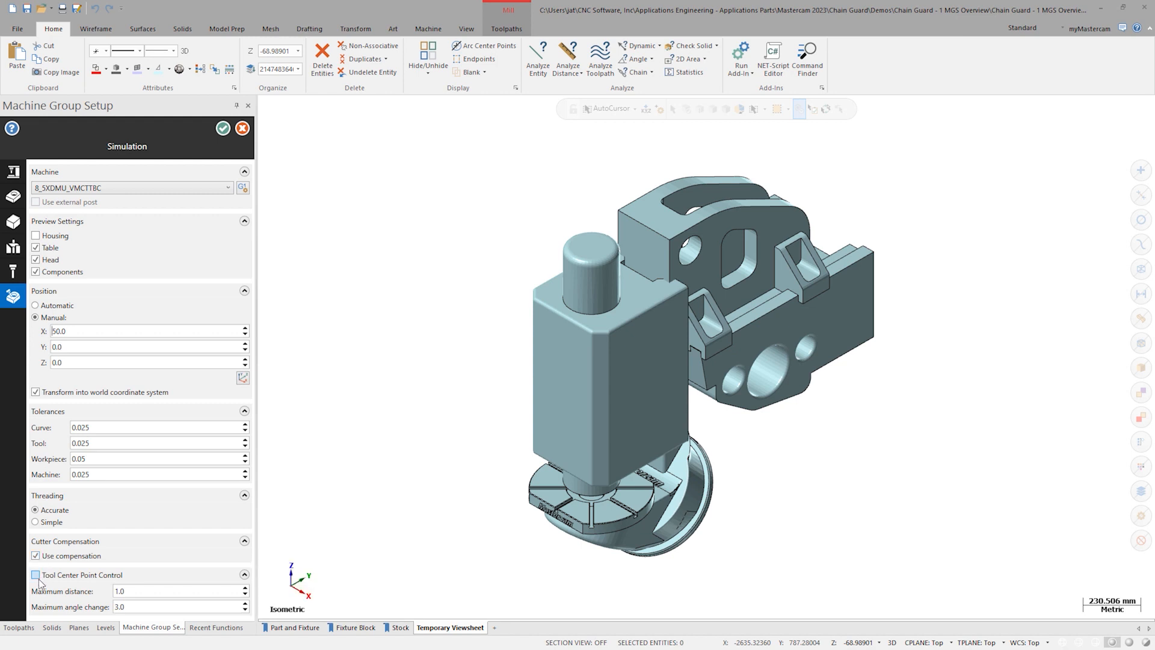
Turn on Tool Center Point Control, keeping the manual X position of 50.
click(36, 574)
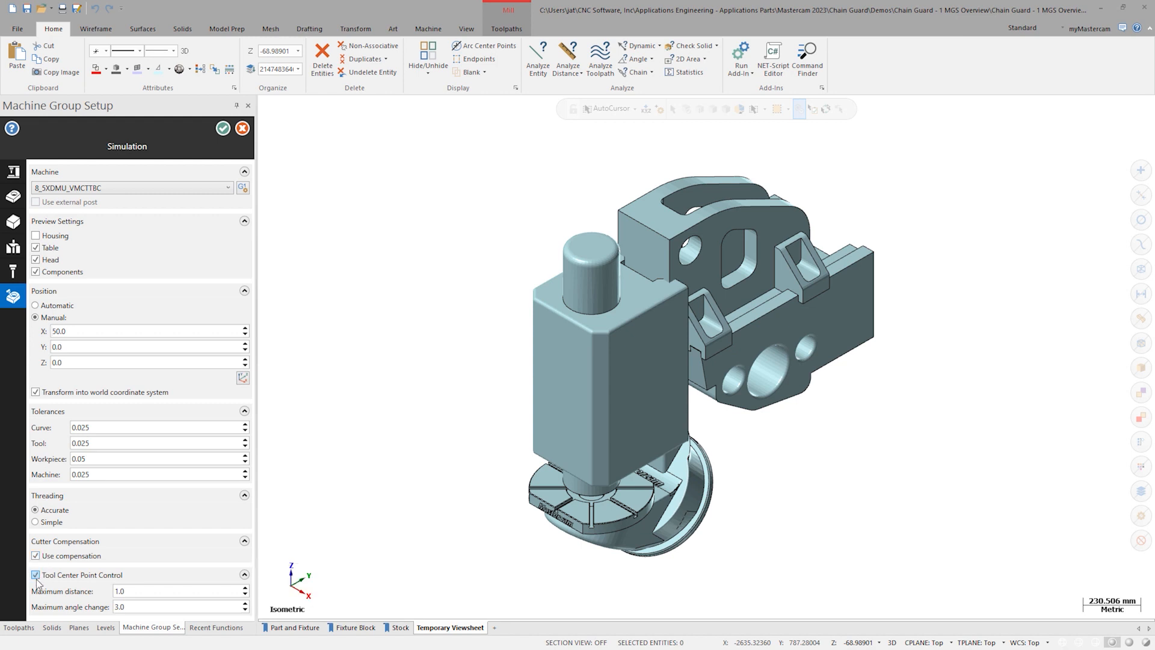